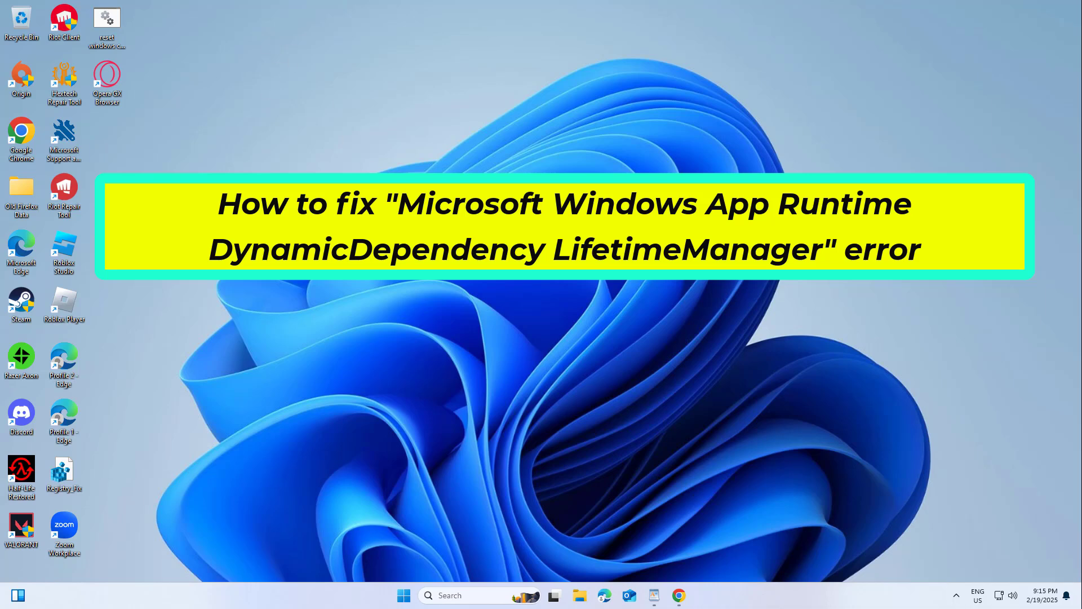
pyautogui.moveTo(458, 304)
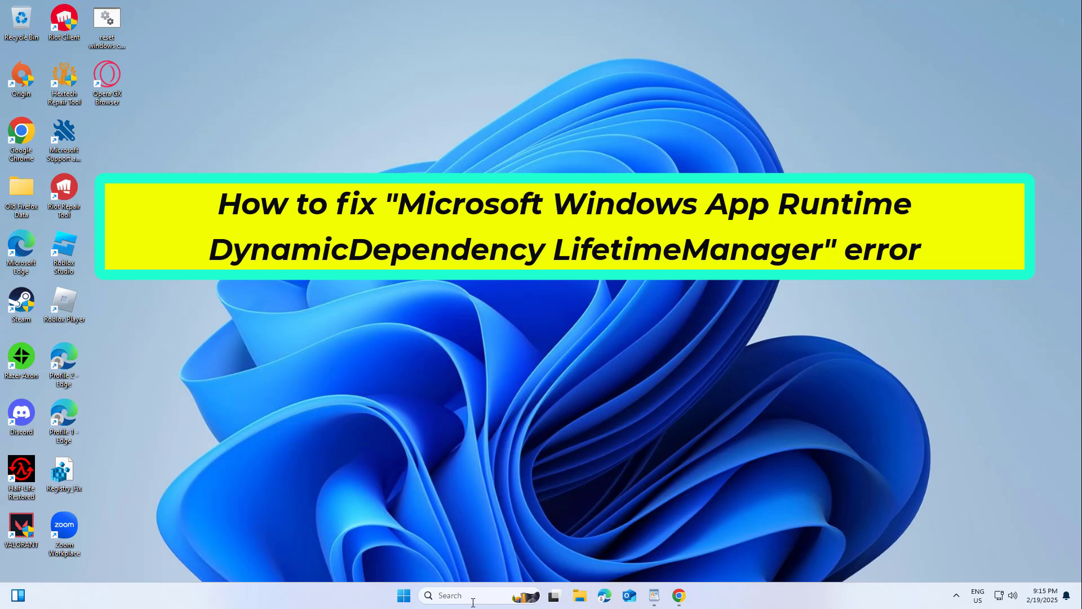
# Step: Search the taskbar for 'cmd' to launch Command Prompt as administrator
pyautogui.click(450, 595)
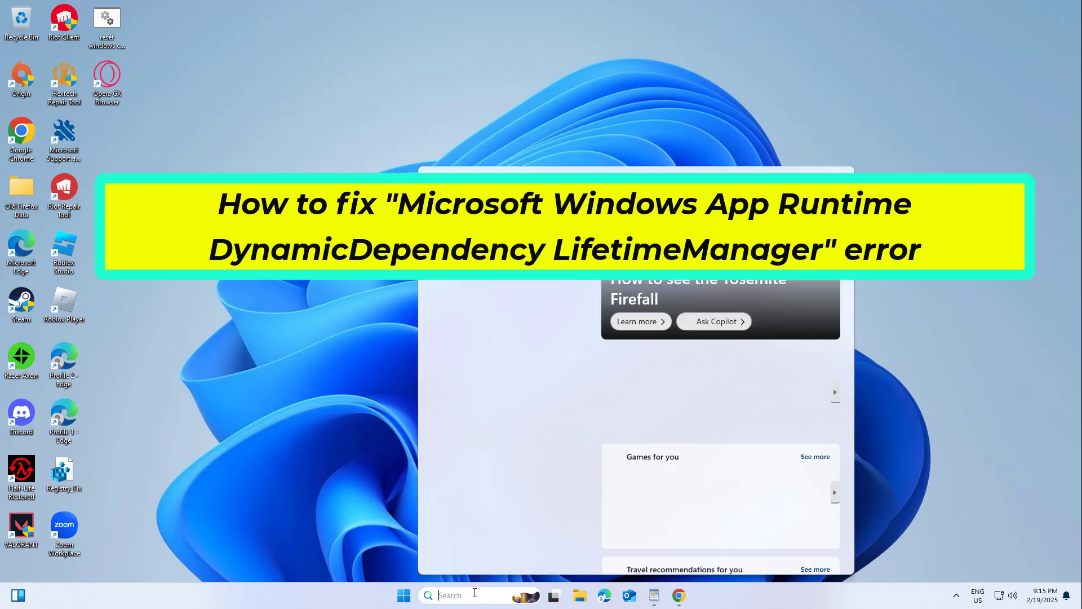
pyautogui.write('cm')
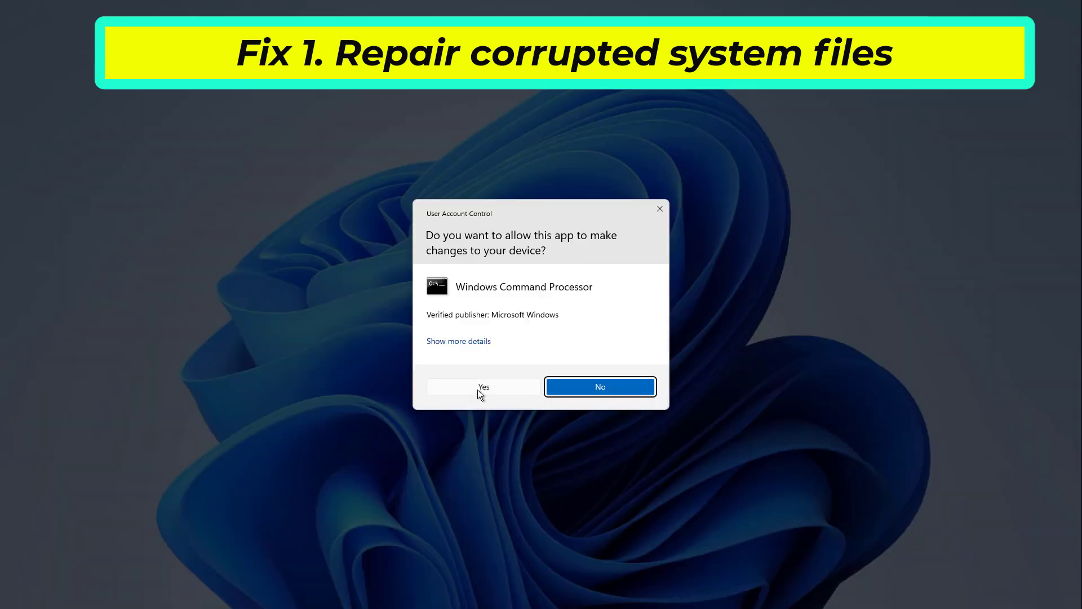
# Step: Approve the UAC prompt and run sfc /scannow in the admin Command Prompt
pyautogui.click(482, 386)
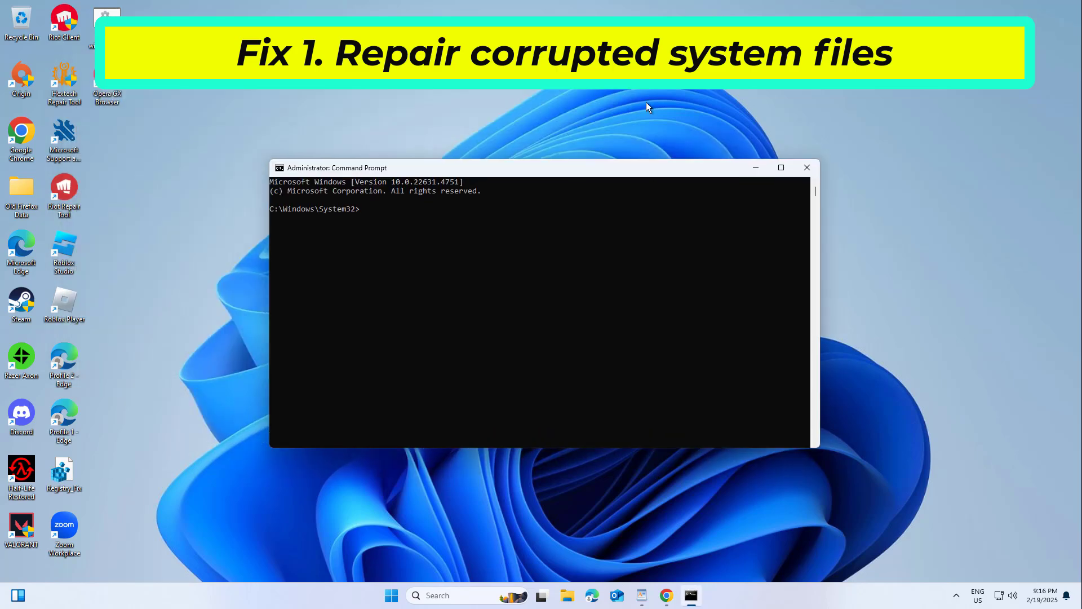
pyautogui.write('sfc /scannow')
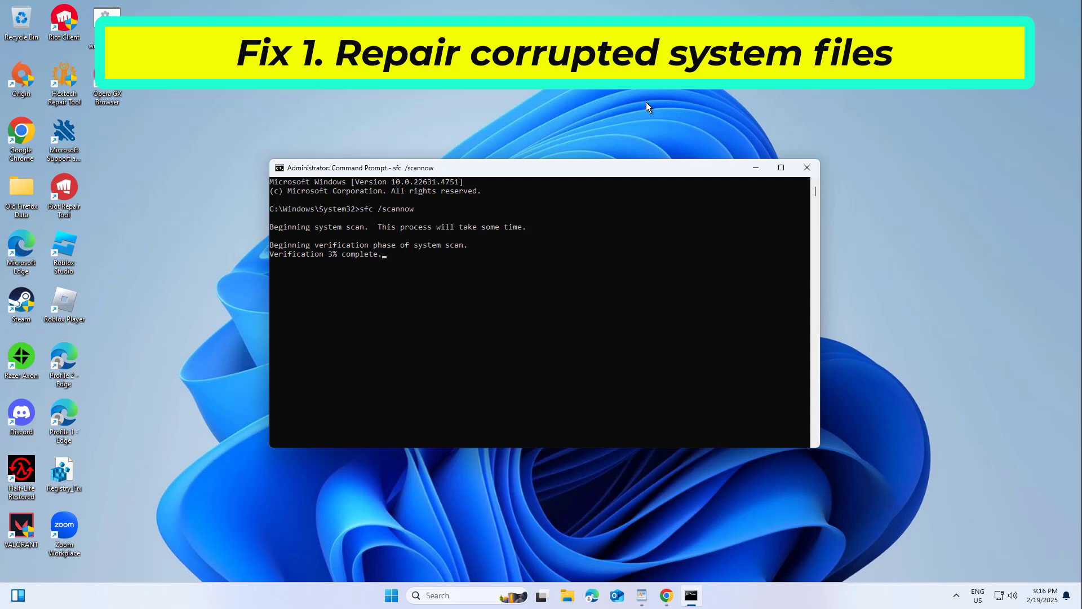
pyautogui.moveTo(643, 579)
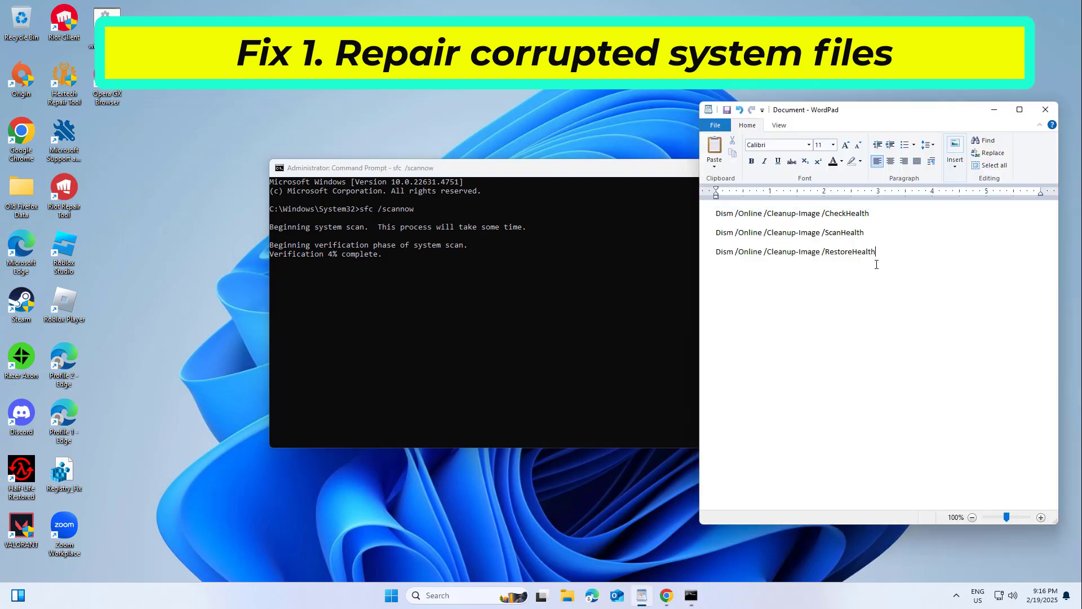
# Step: Select the DISM CheckHealth line in WordPad and copy it
pyautogui.moveTo(876, 251); pyautogui.dragTo(716, 213)
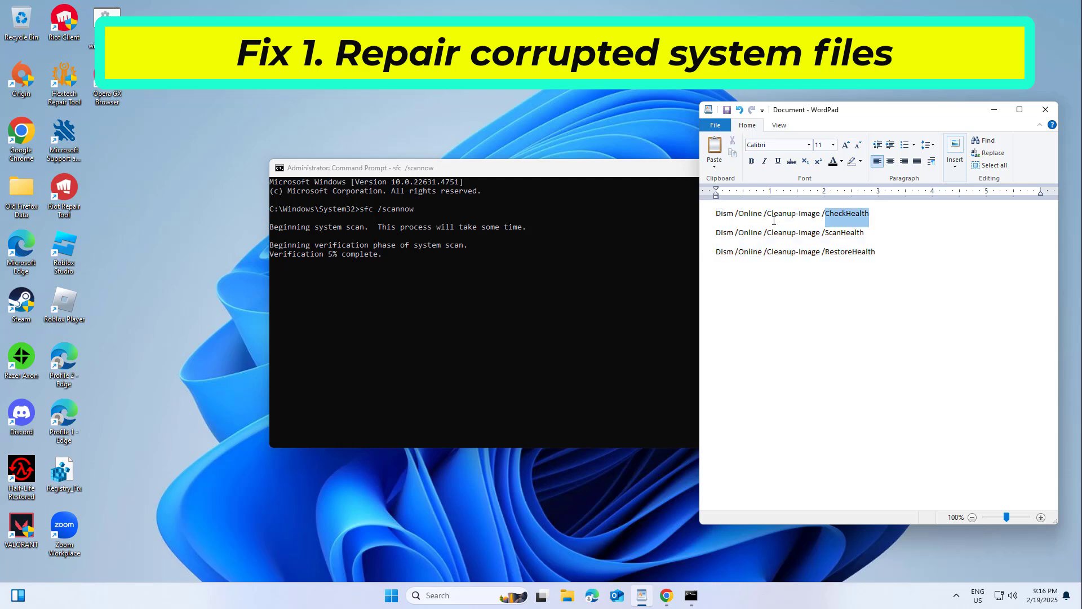
pyautogui.rightClick(792, 212)
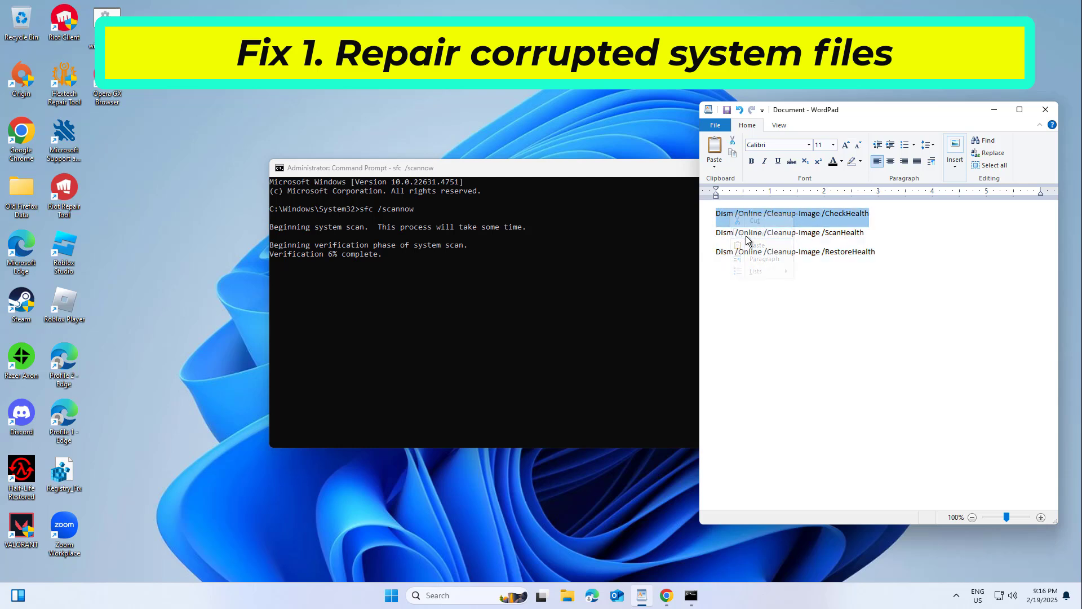
pyautogui.click(483, 168)
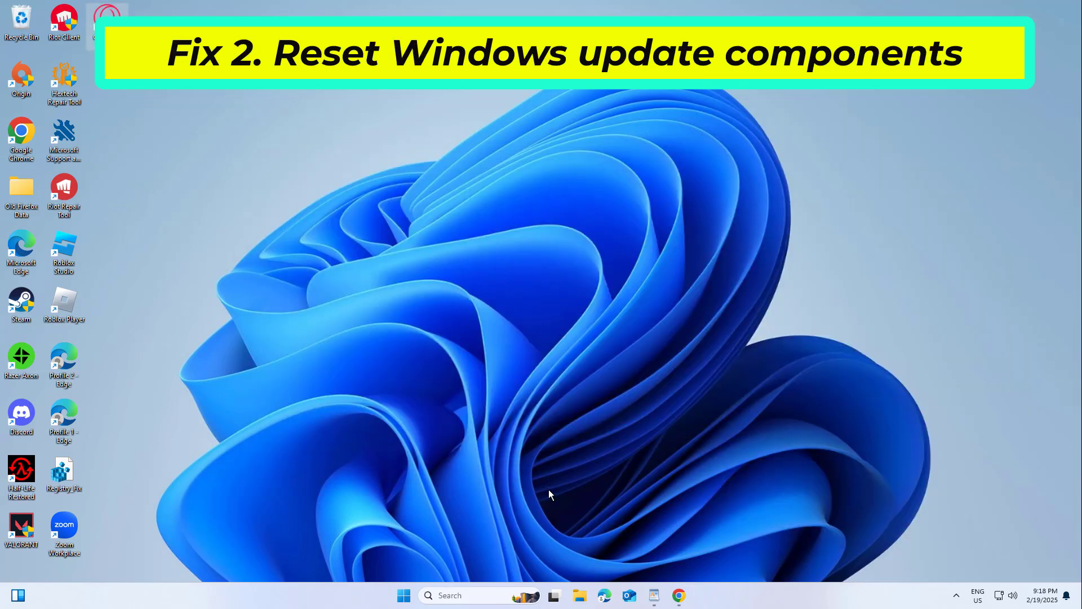
# Step: Search for and open Notepad, dismissing the missing-file message
pyautogui.click(450, 595)
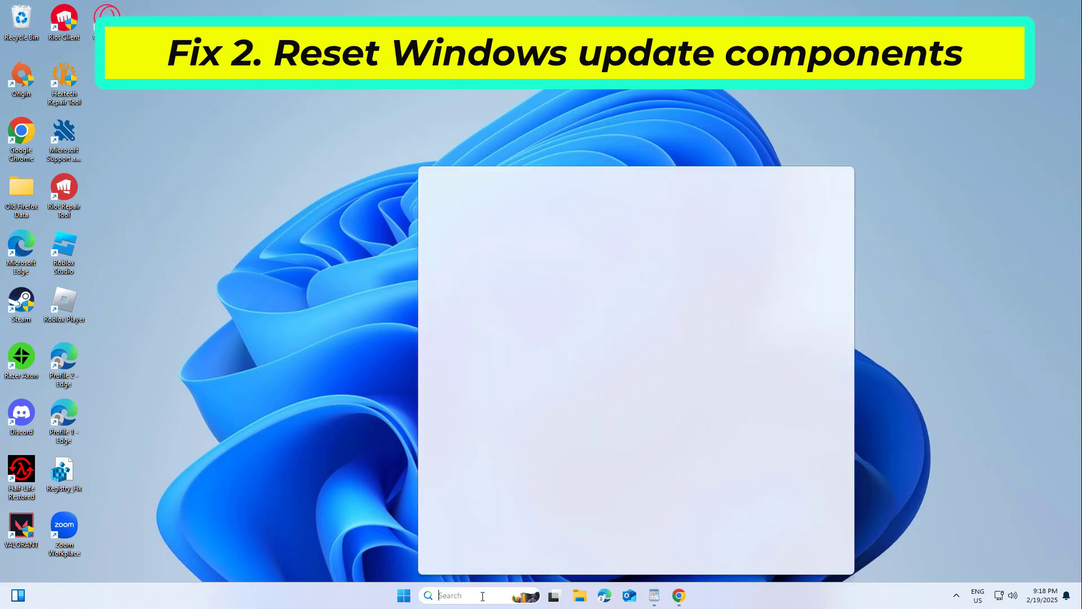
pyautogui.write('note')
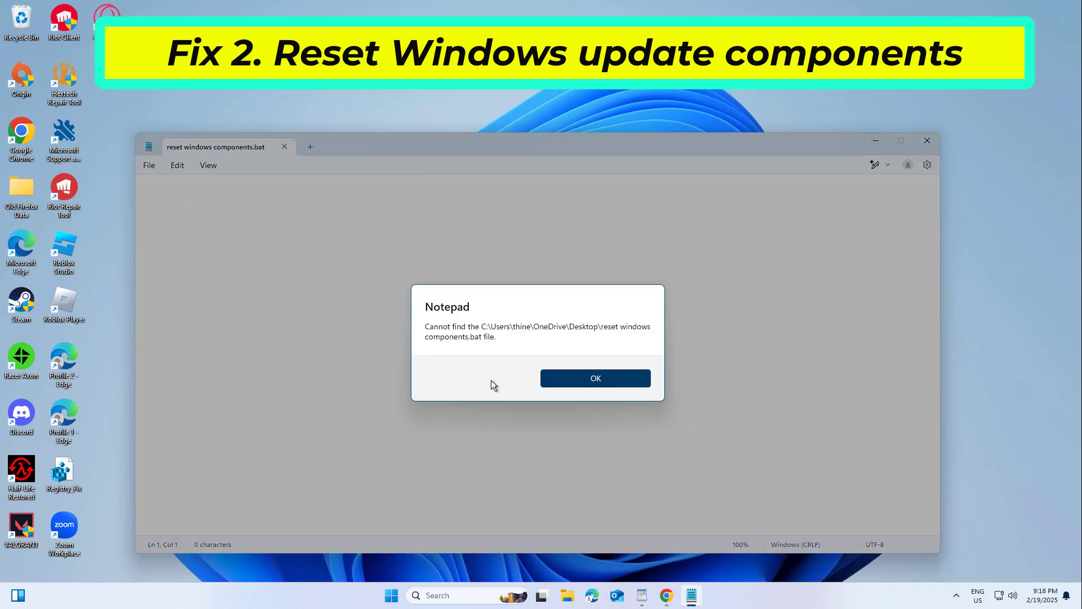
pyautogui.click(594, 378)
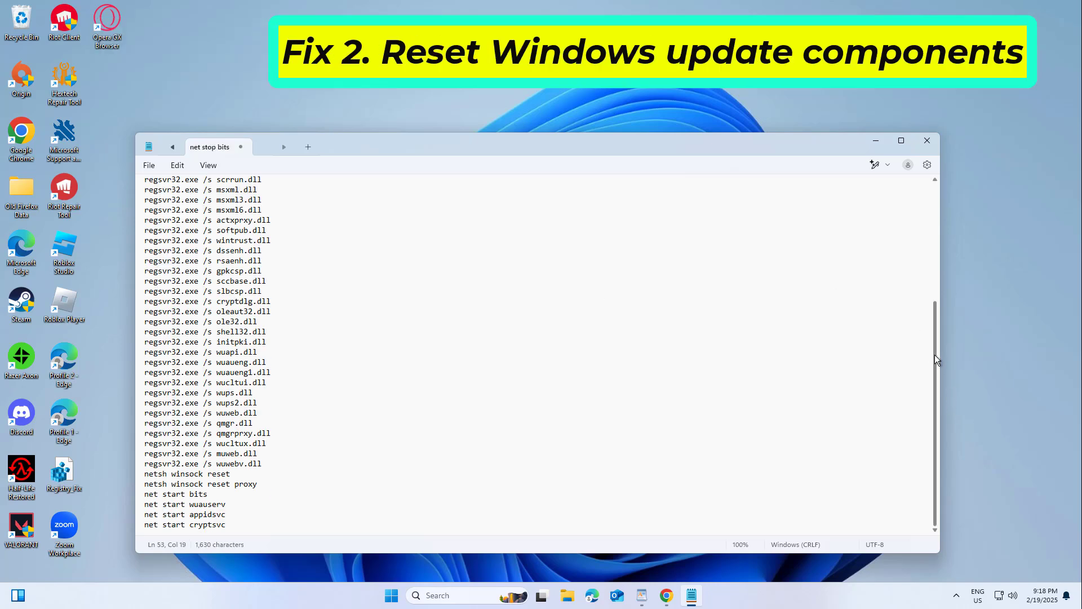
# Step: Save the script via Save As as 'reset windows components.bat', choosing the file type
pyautogui.click(148, 166)
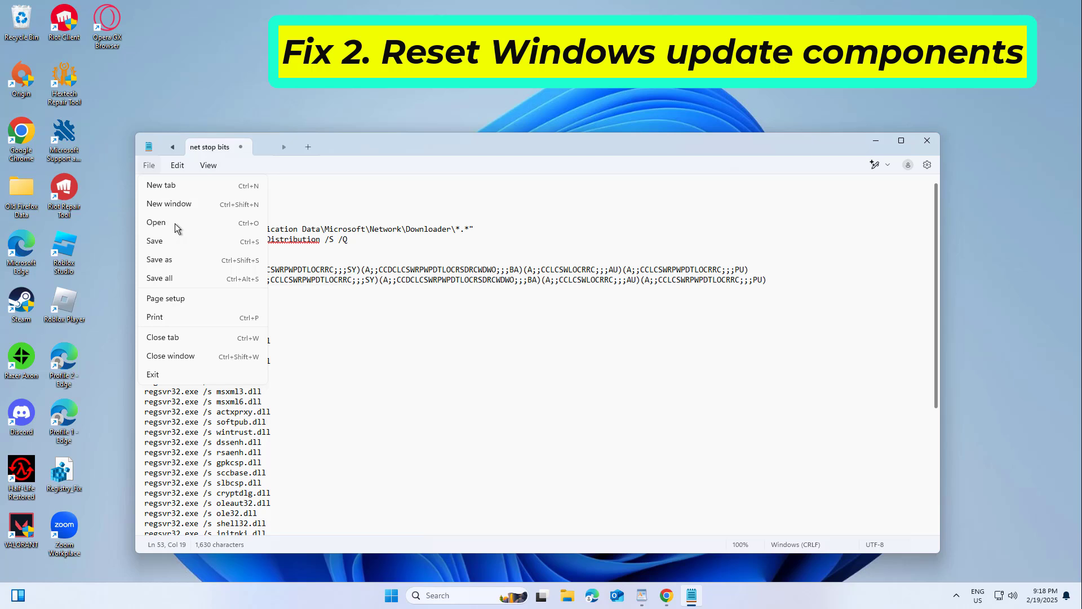
pyautogui.click(159, 259)
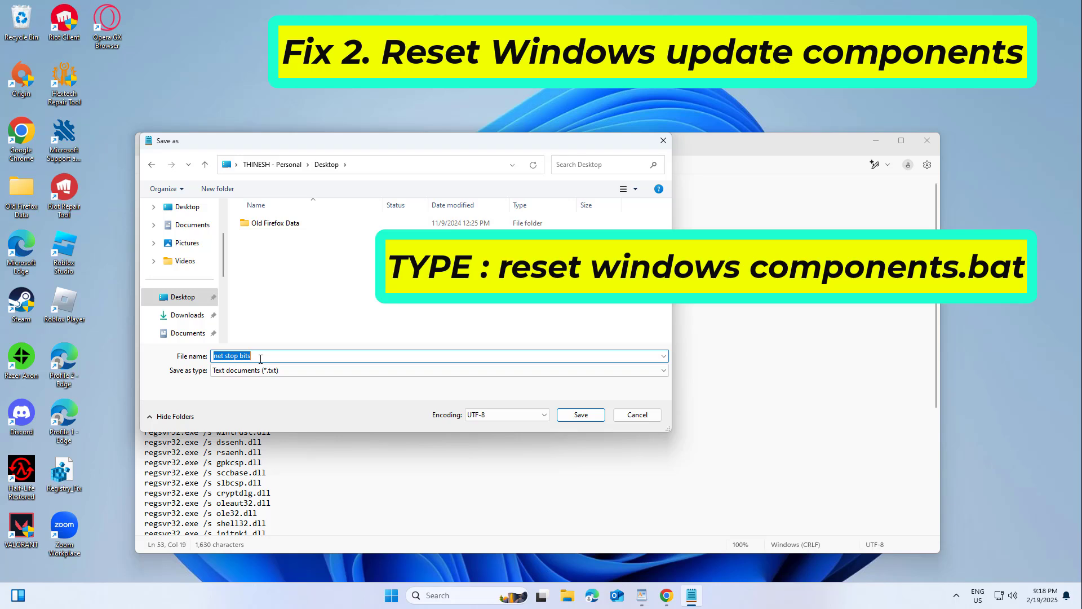
pyautogui.write('reset windows componen')
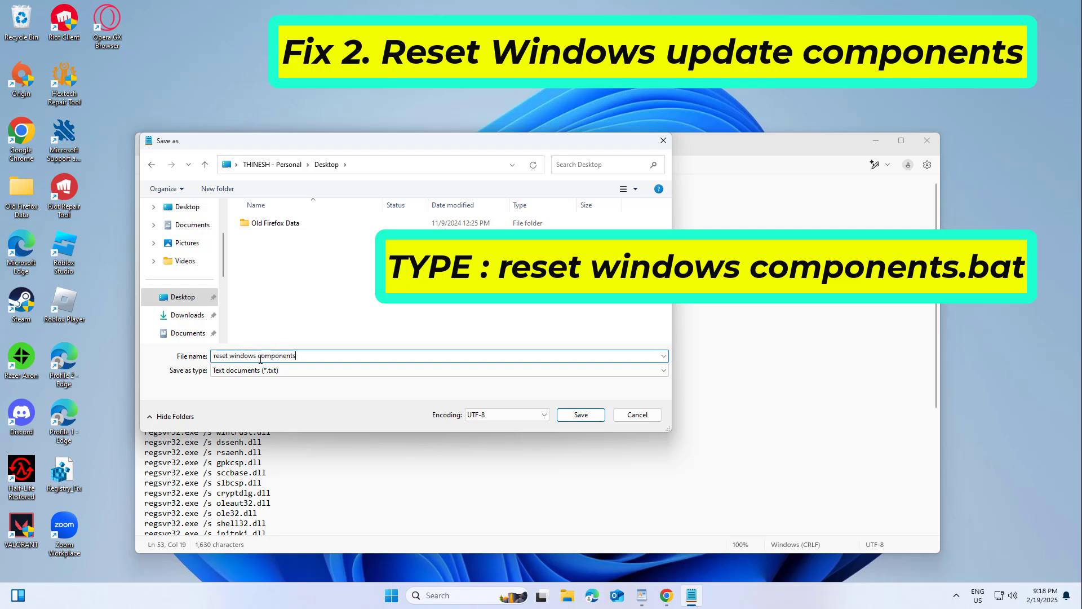
pyautogui.write('.bat')
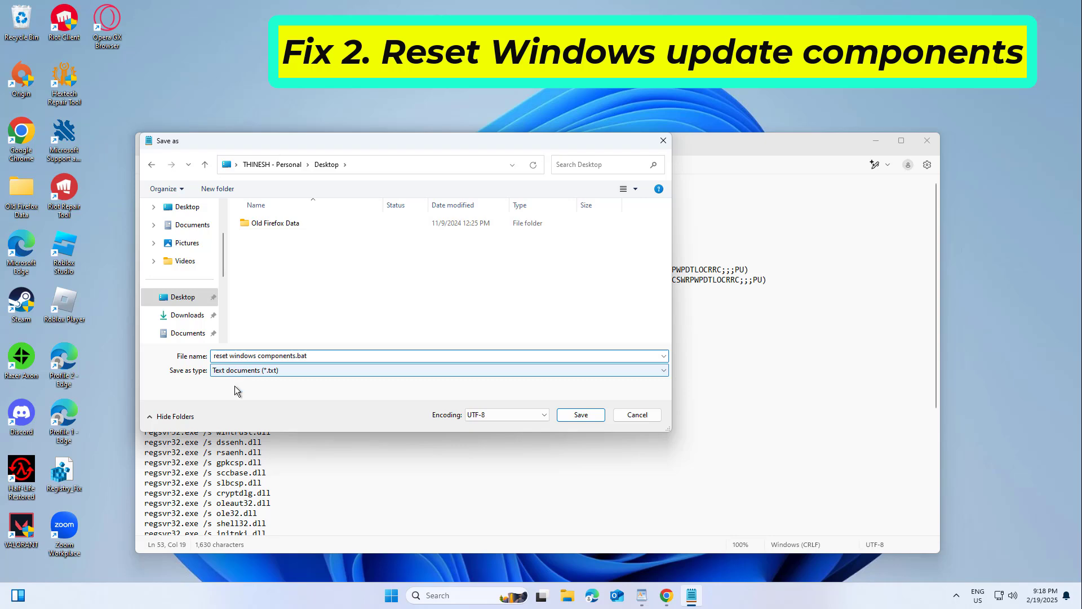
pyautogui.click(438, 370)
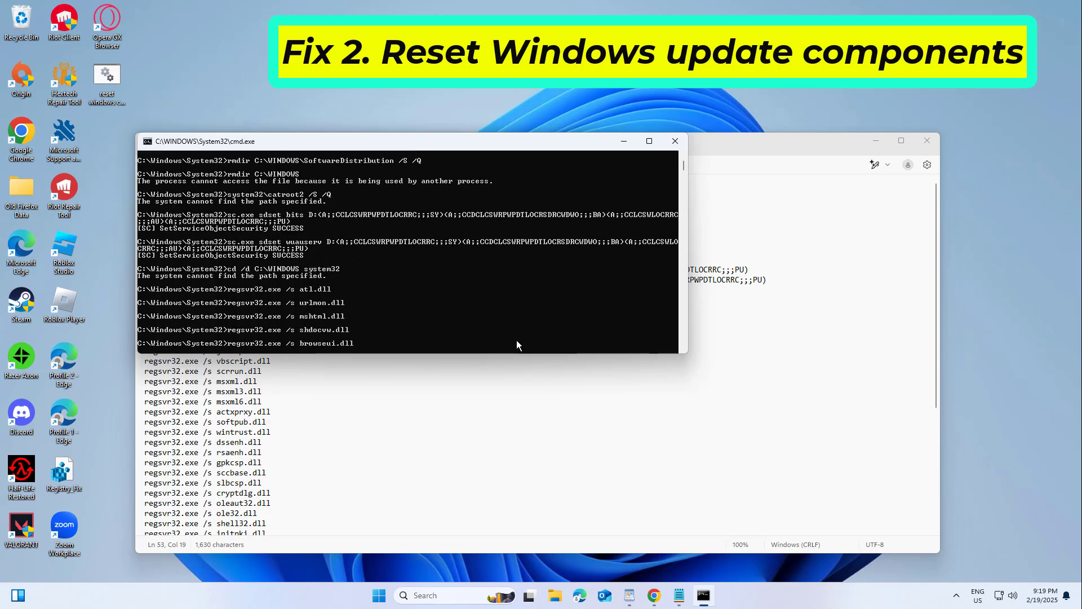
# Step: Scroll through the batch script's Command Prompt output as it runs
pyautogui.scroll(-3)
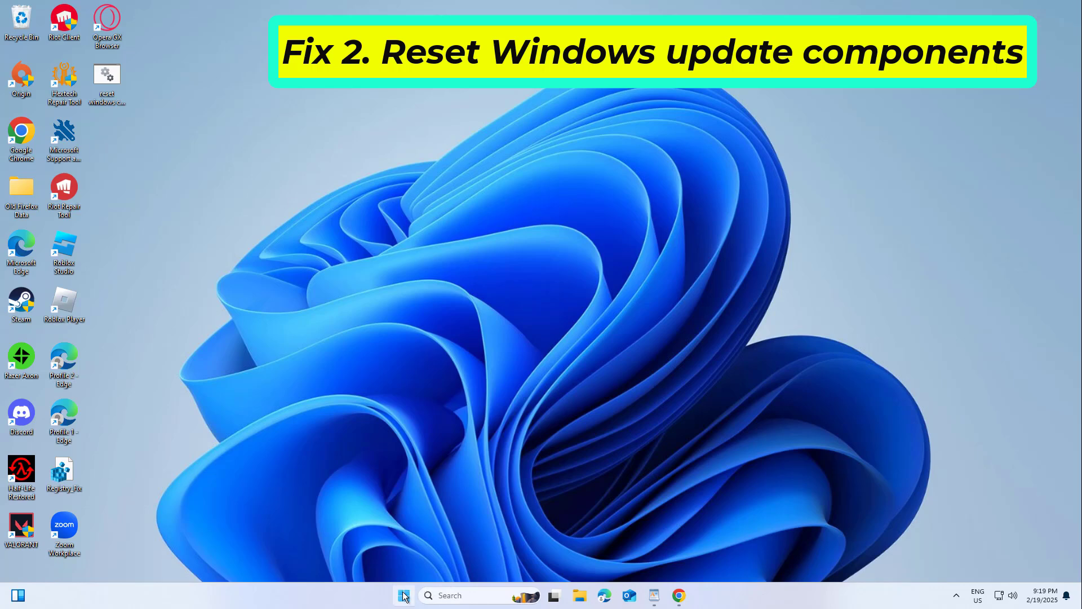
# Step: Show the Start menu power options: Lock, Sleep, Shut down and Restart
pyautogui.click(403, 595)
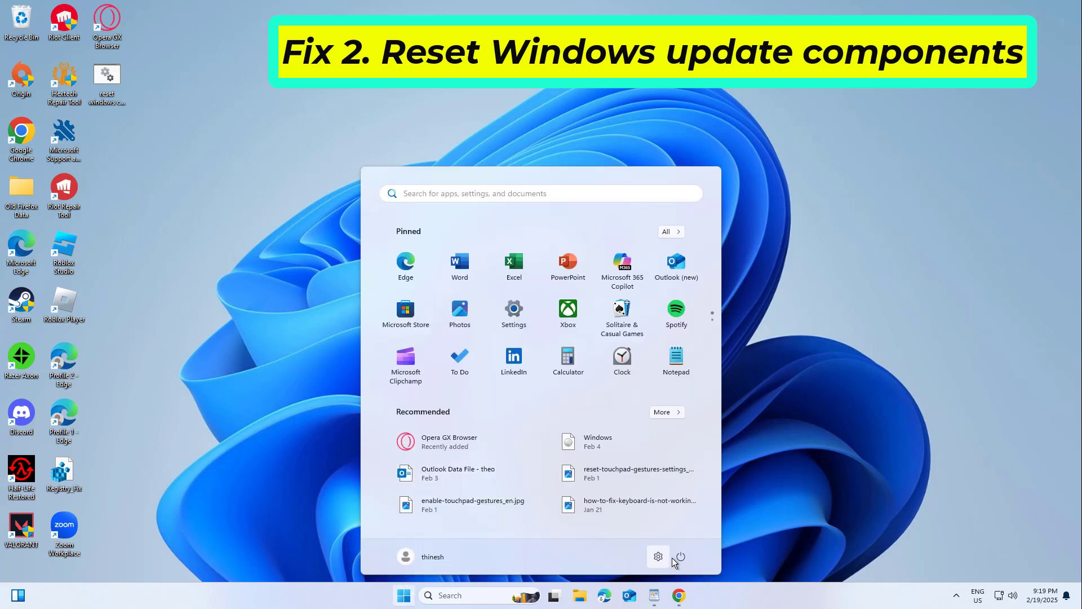
pyautogui.click(679, 556)
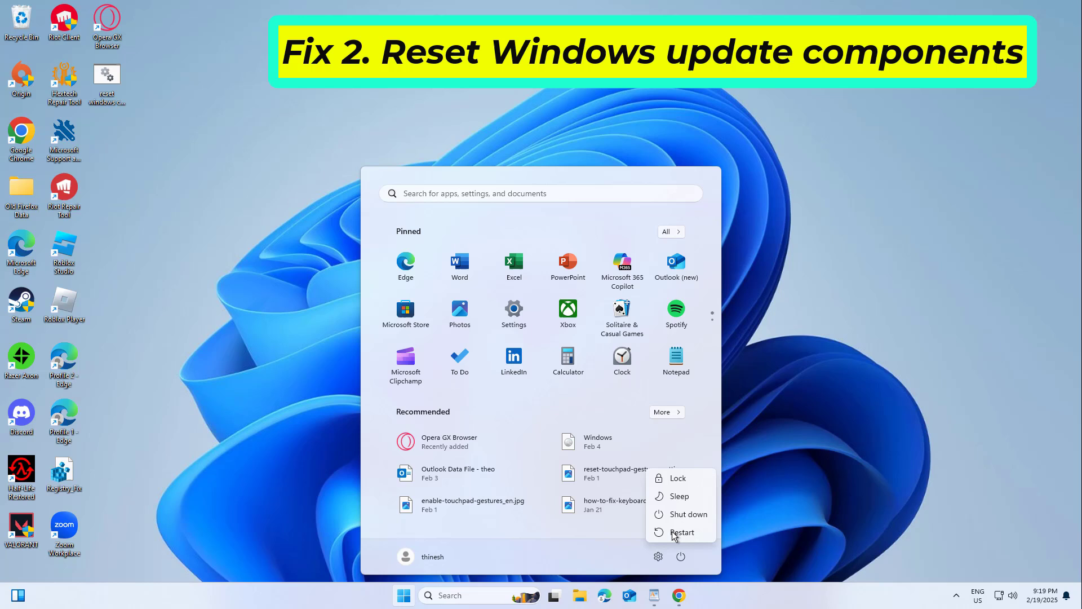
pyautogui.moveTo(704, 540)
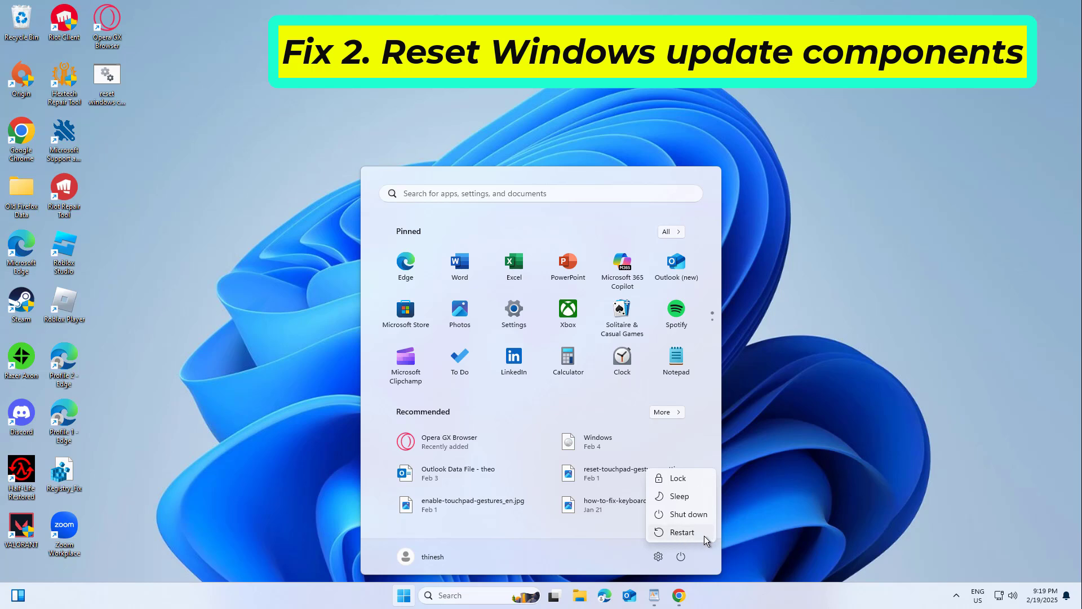
pyautogui.moveTo(681, 532)
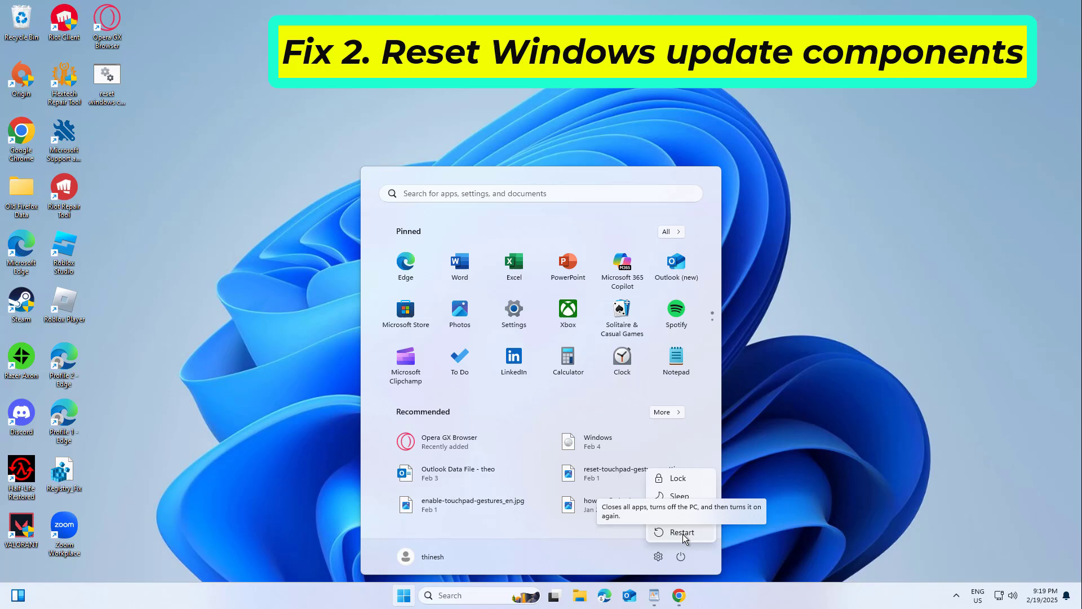
# Step: Search 'sys' to open System Properties on the System Protection tab
pyautogui.click(682, 532)
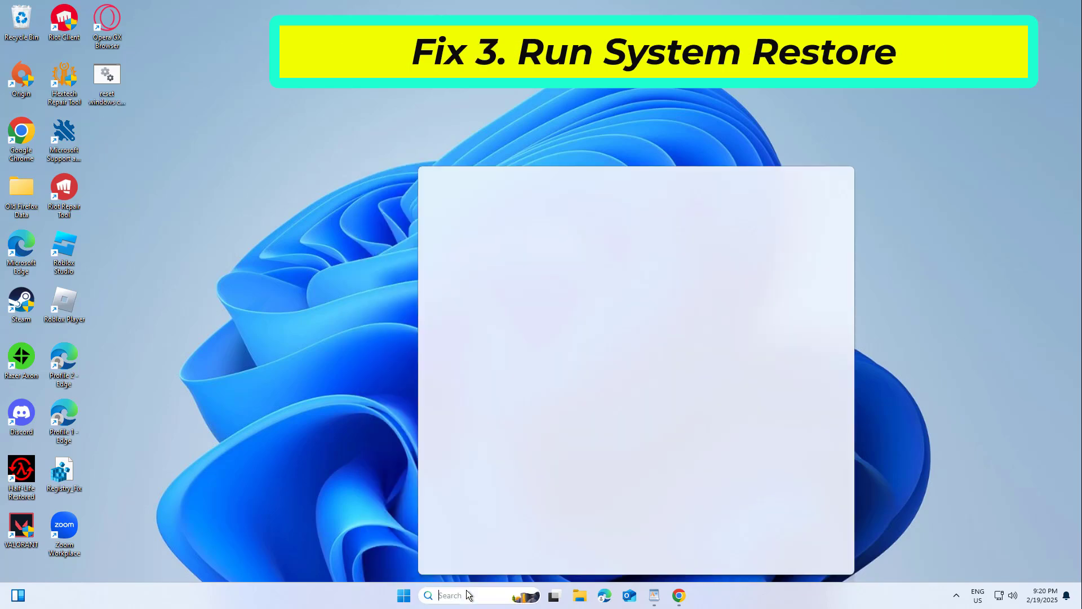
pyautogui.write('sys')
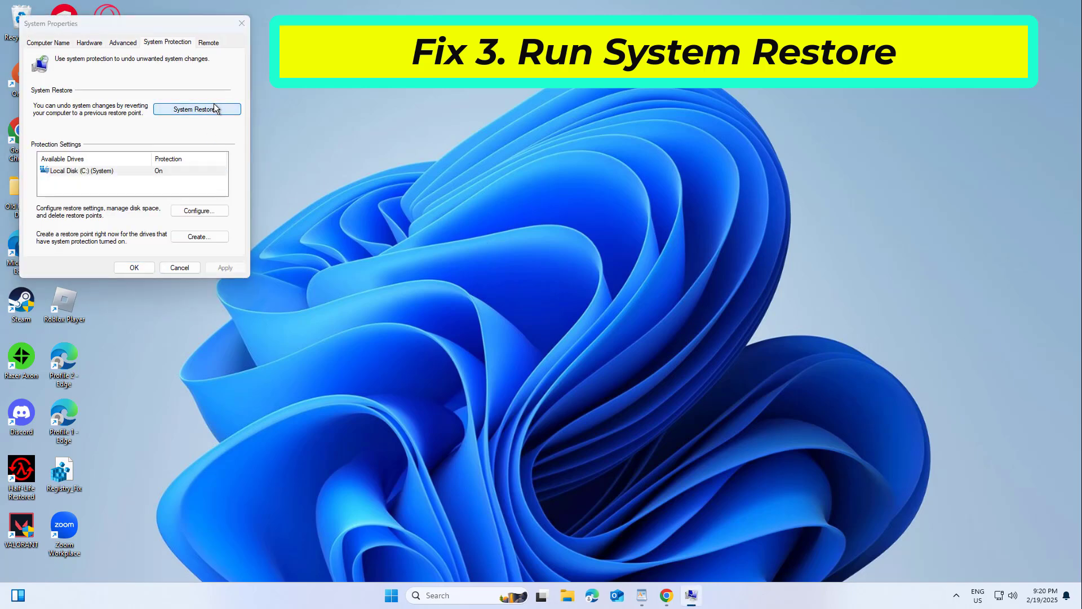
# Step: Step through System Restore with the 2/19/2025 9:14 PM restore point to the final warning
pyautogui.click(196, 109)
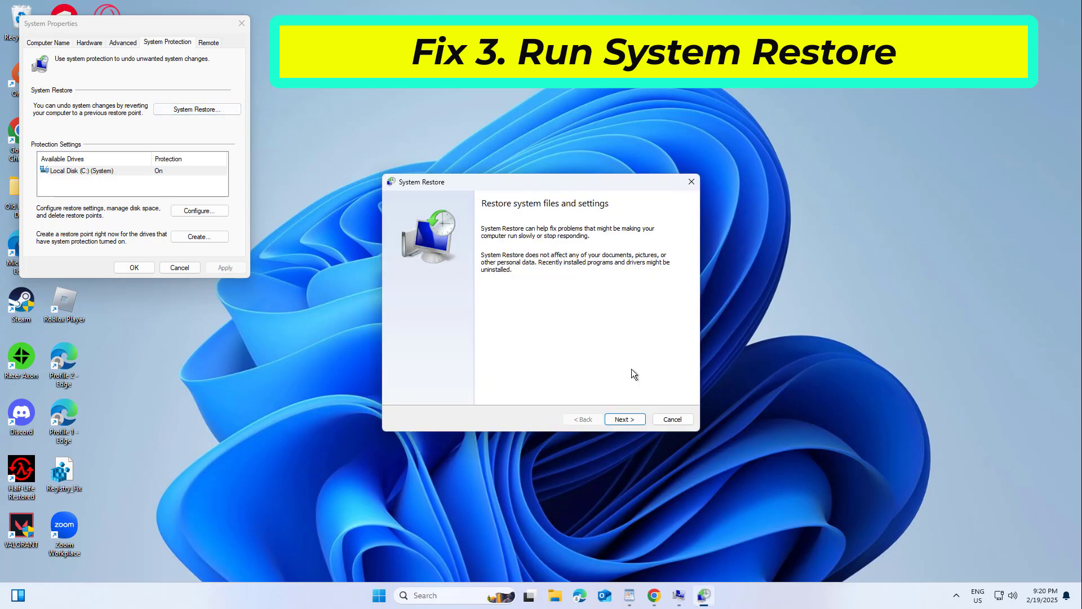
pyautogui.click(624, 419)
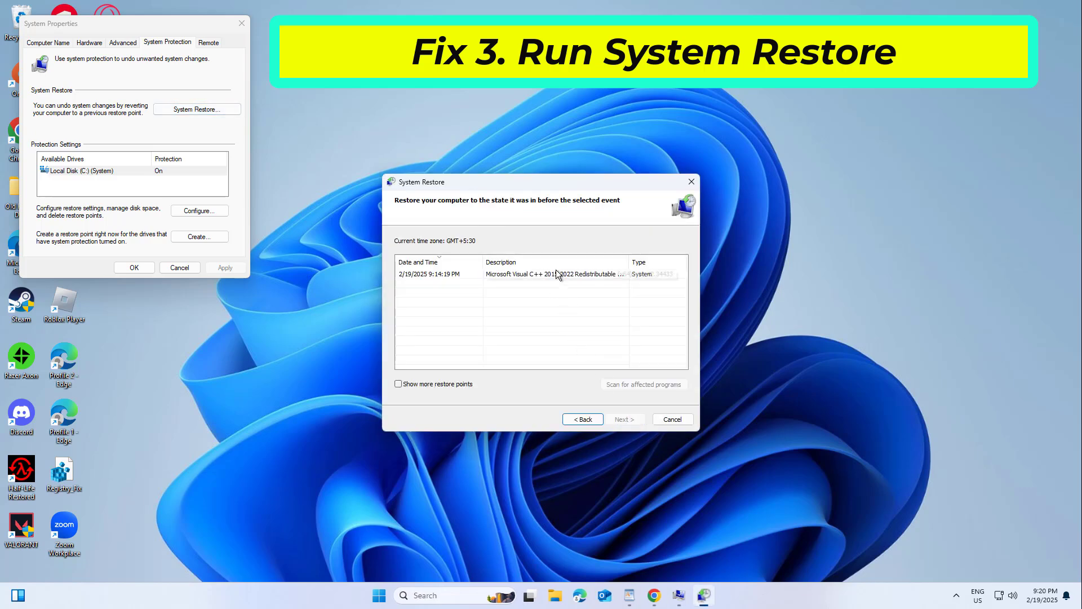
pyautogui.click(621, 419)
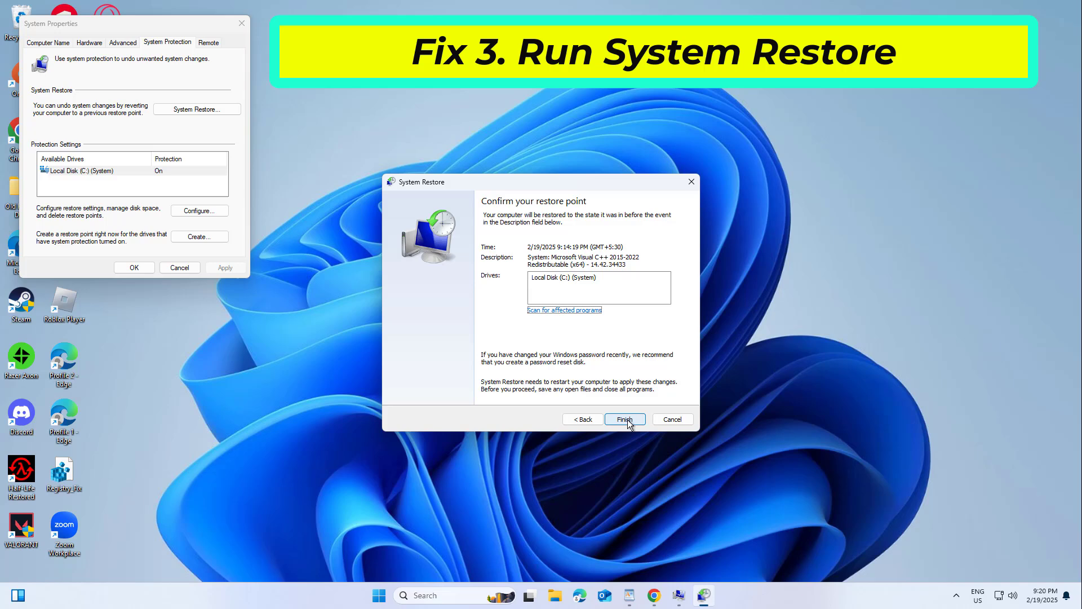
pyautogui.click(624, 418)
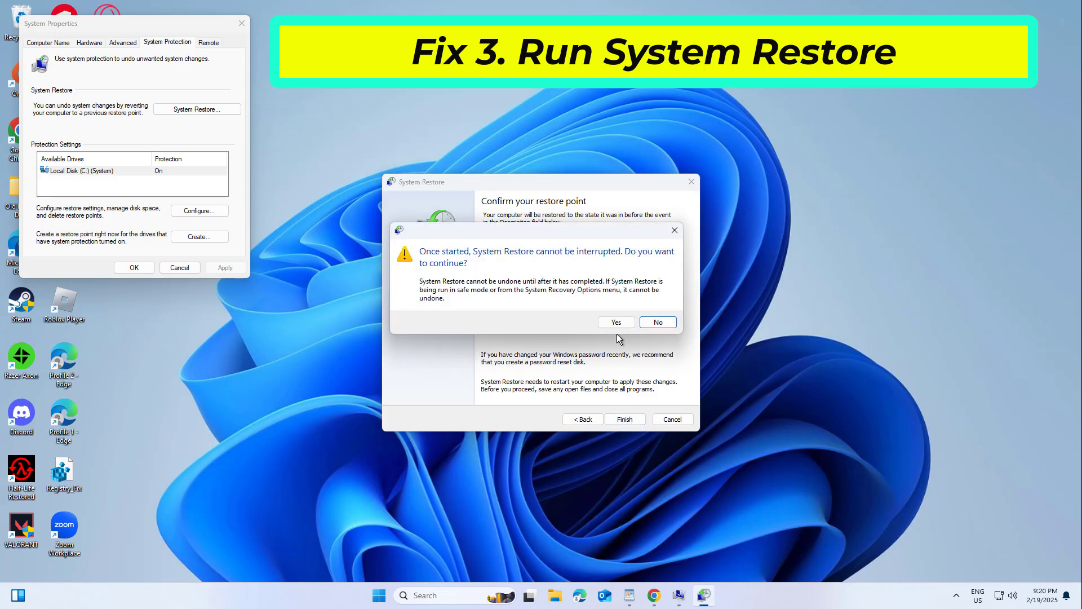